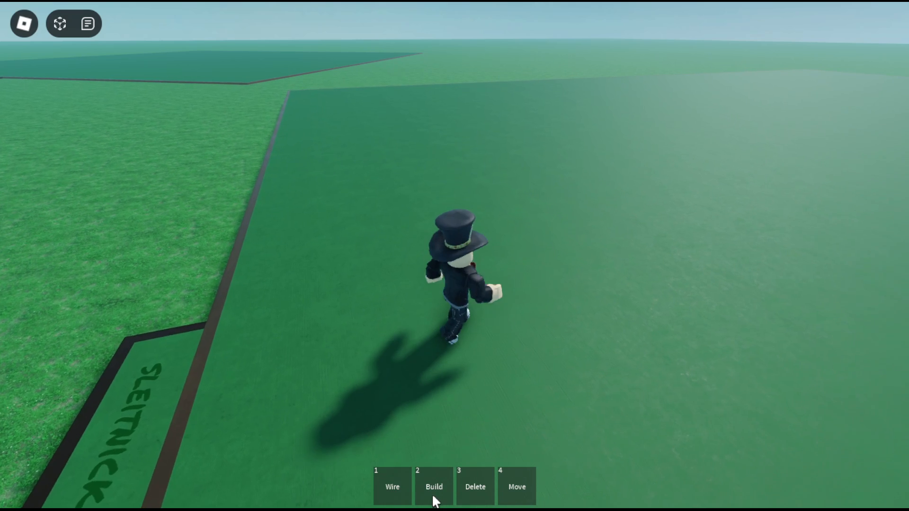
Place a battery and two lamps to its right on the empty baseplate
left_click(434, 486)
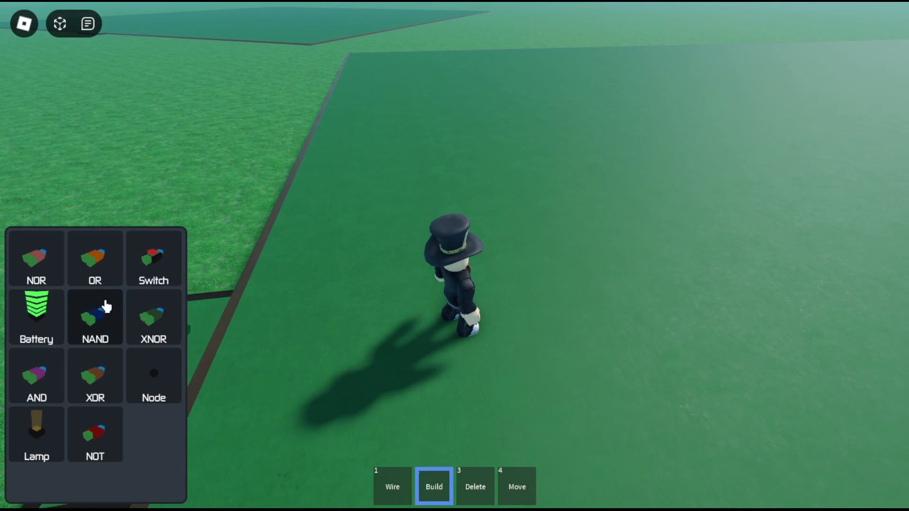
mouse_move(117, 298)
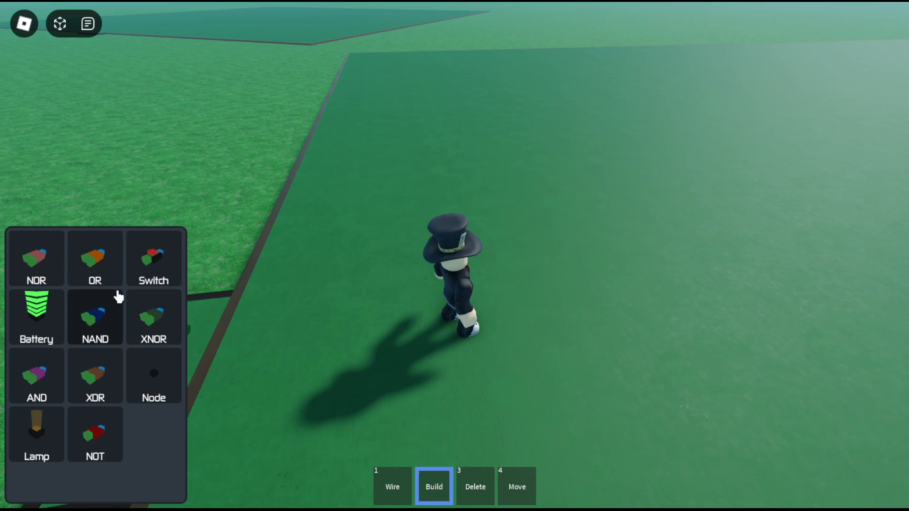
mouse_move(95, 457)
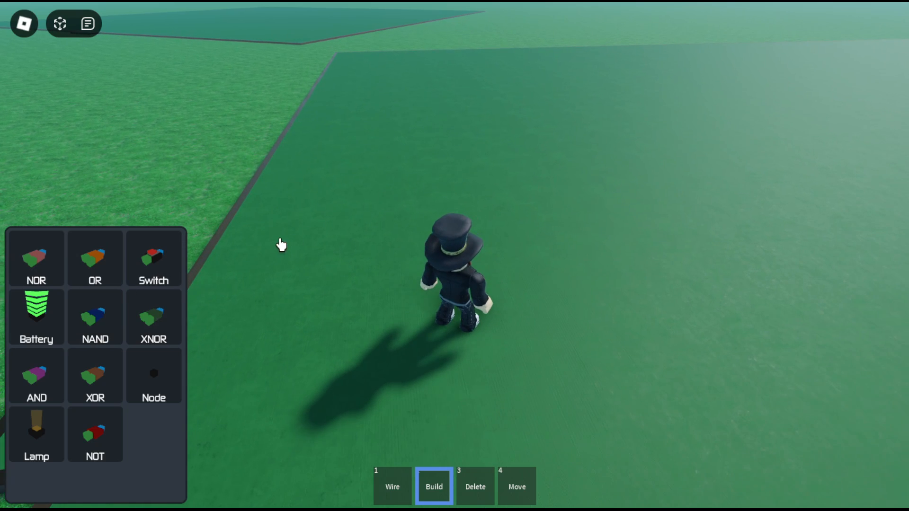
mouse_move(104, 301)
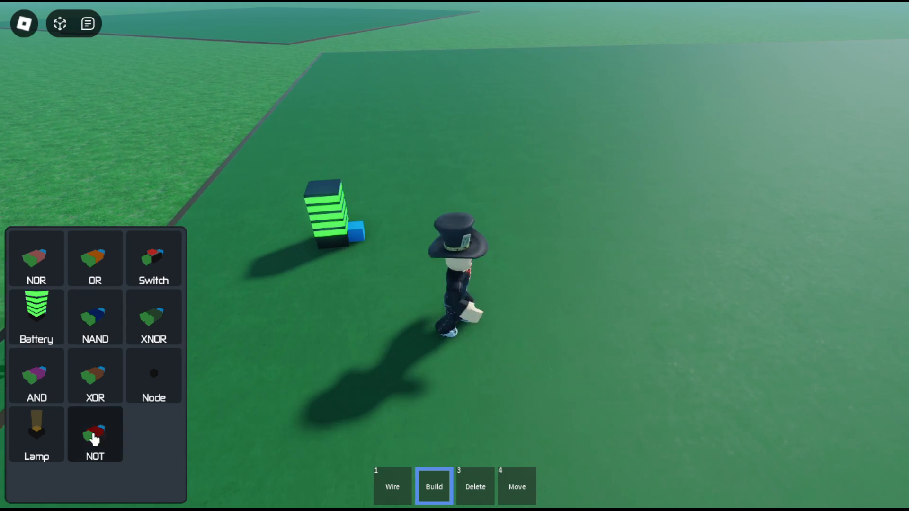
left_click(392, 487)
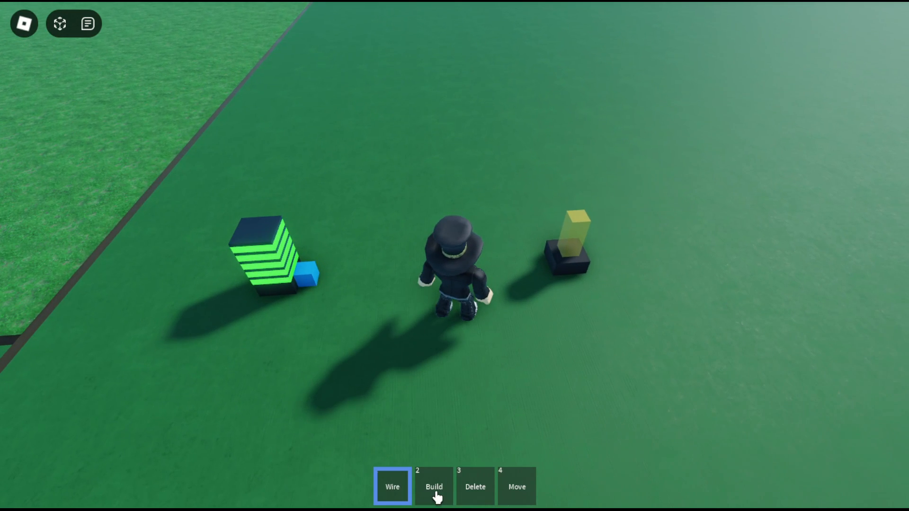
left_click(433, 487)
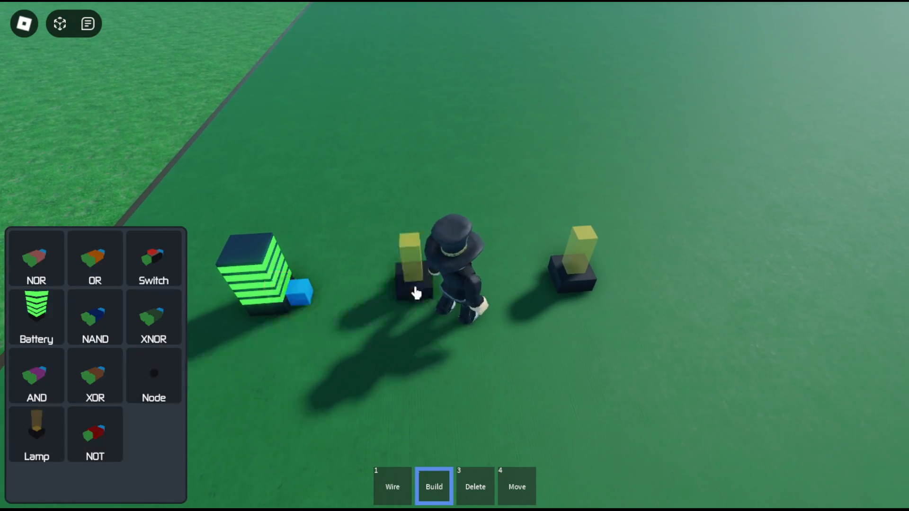
left_click(392, 487)
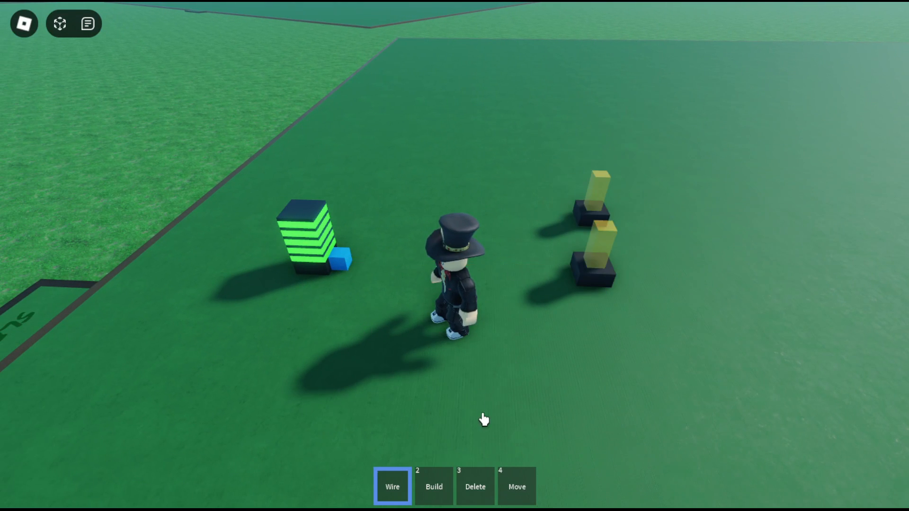
Add a switch and NOT gate, wiring battery→switch→lamp and switch→NOT→second lamp so it lights
left_click(434, 487)
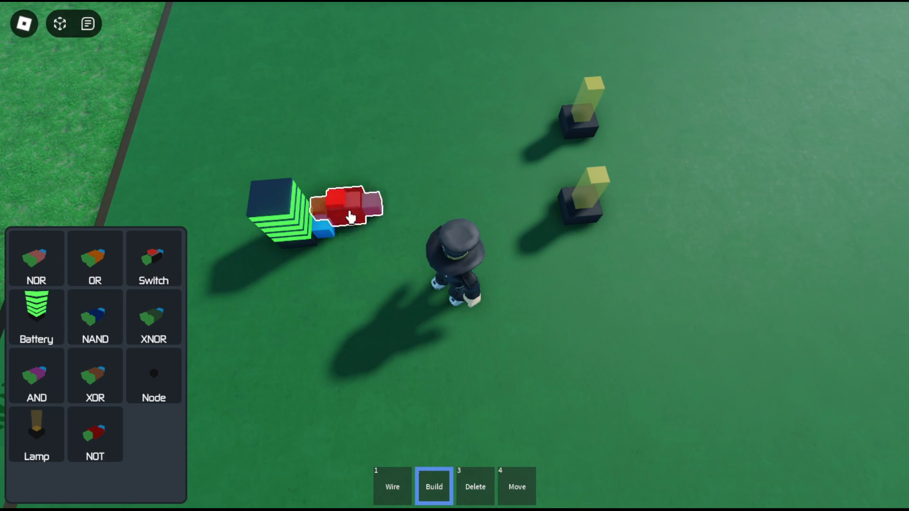
left_click(393, 487)
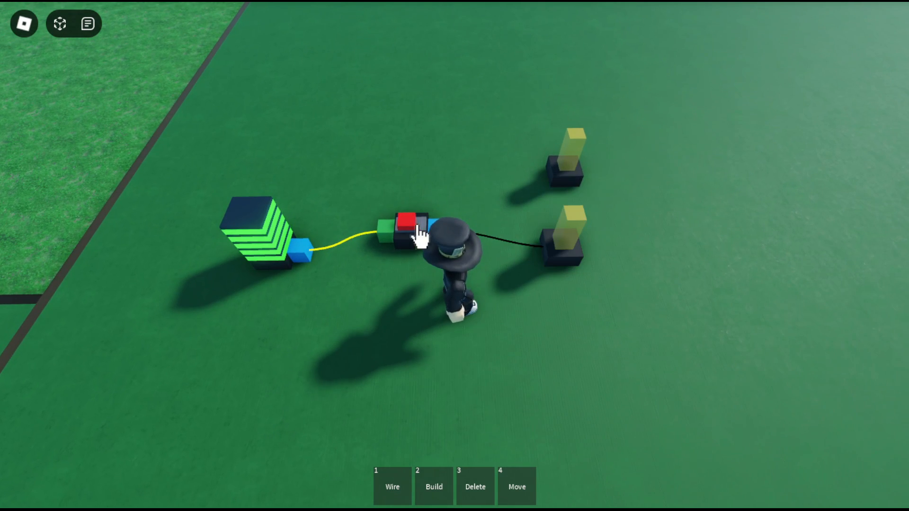
left_click(433, 487)
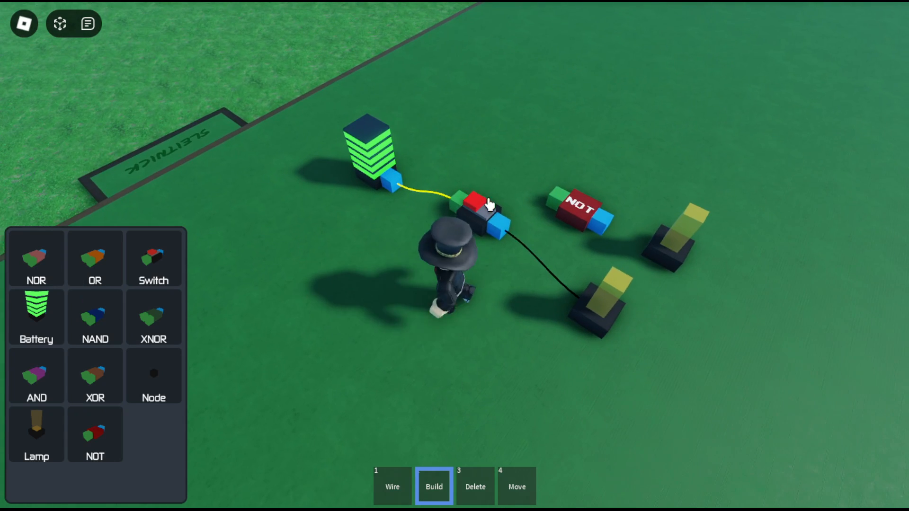
left_click(392, 486)
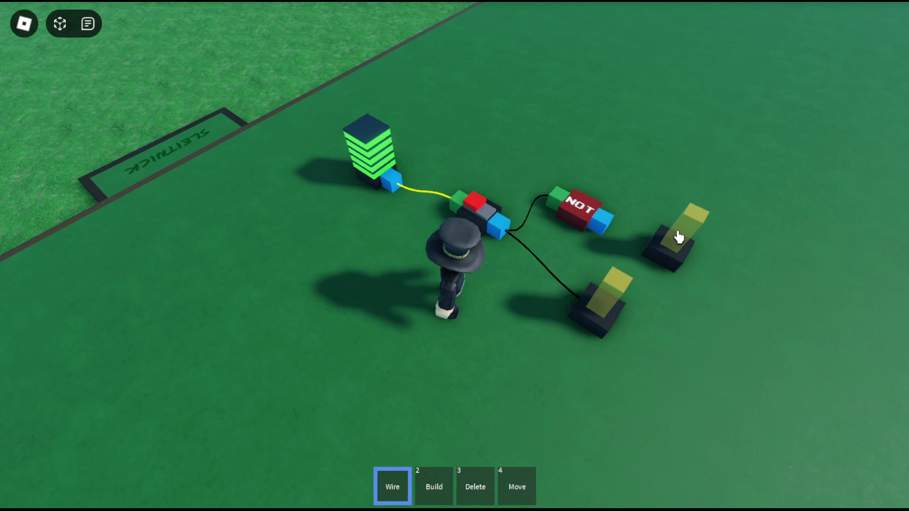
mouse_move(605, 219)
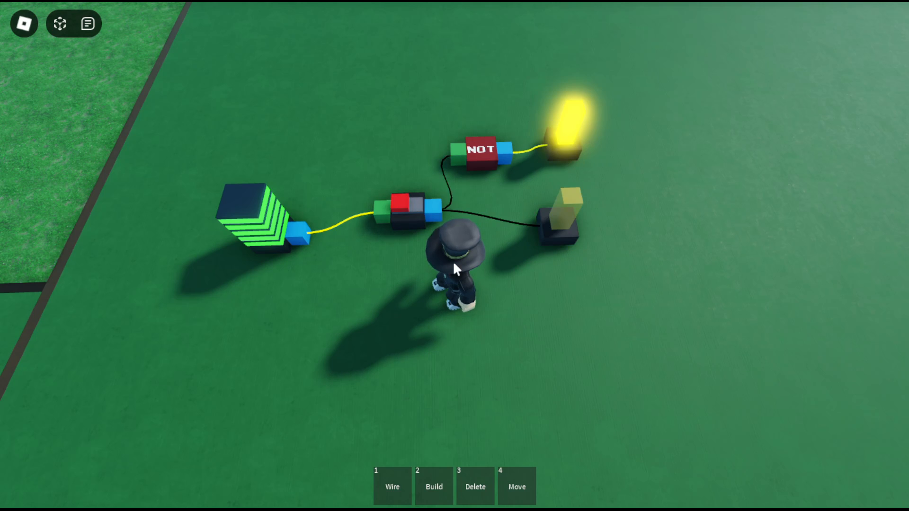
left_click(434, 487)
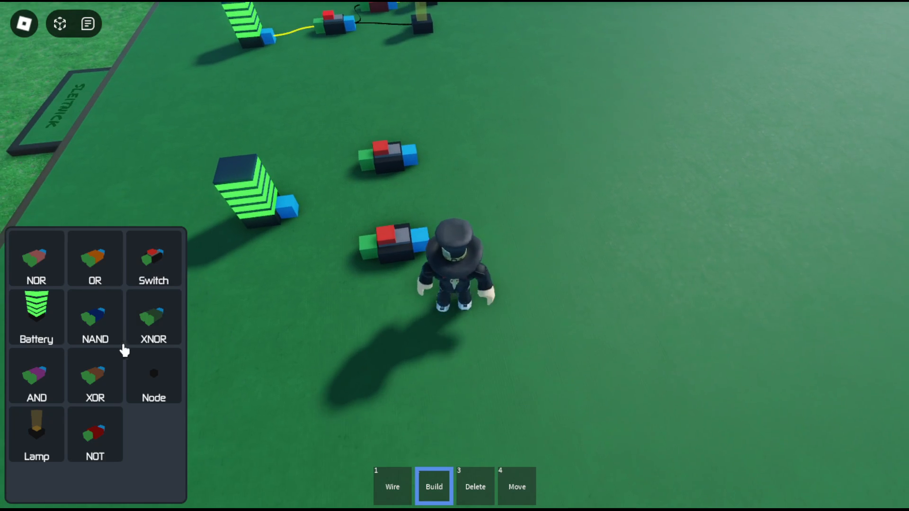
Wire the second battery to both switches and cross-couple the two NAND gates into a latch
left_click(392, 487)
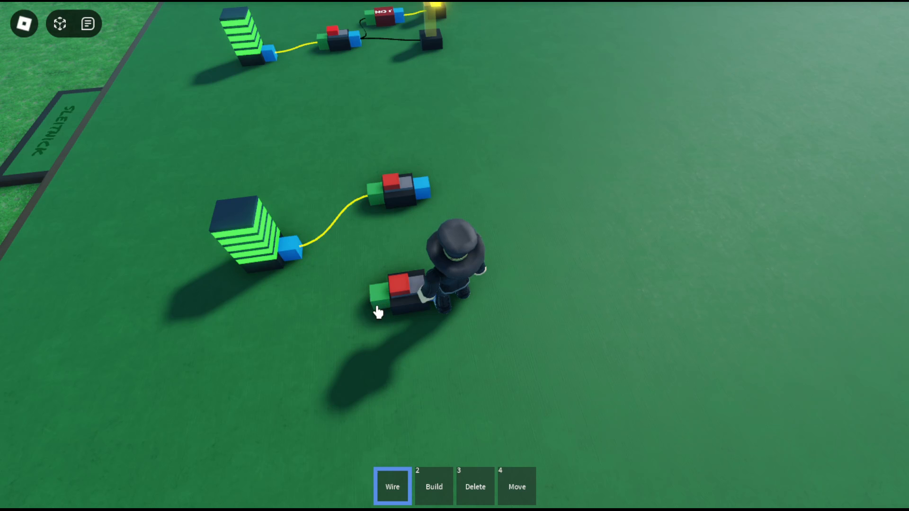
left_click(433, 486)
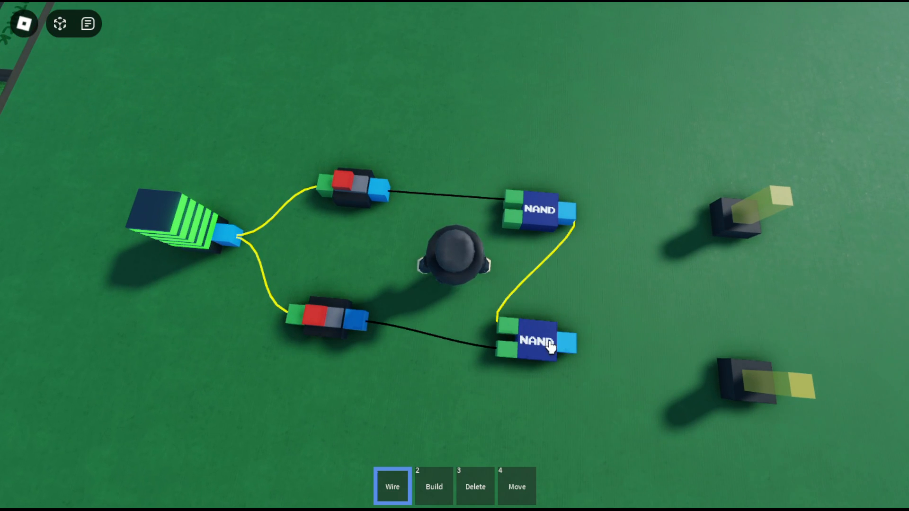
left_click(730, 219)
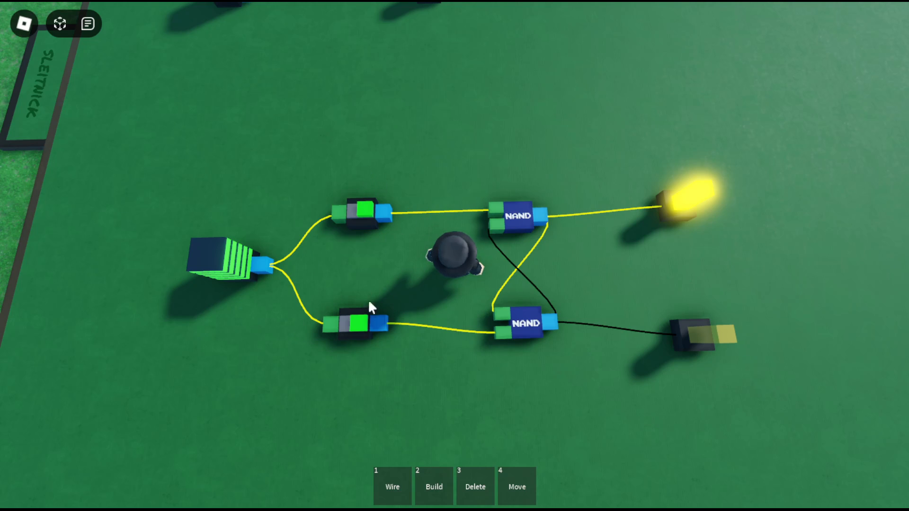
mouse_move(472, 243)
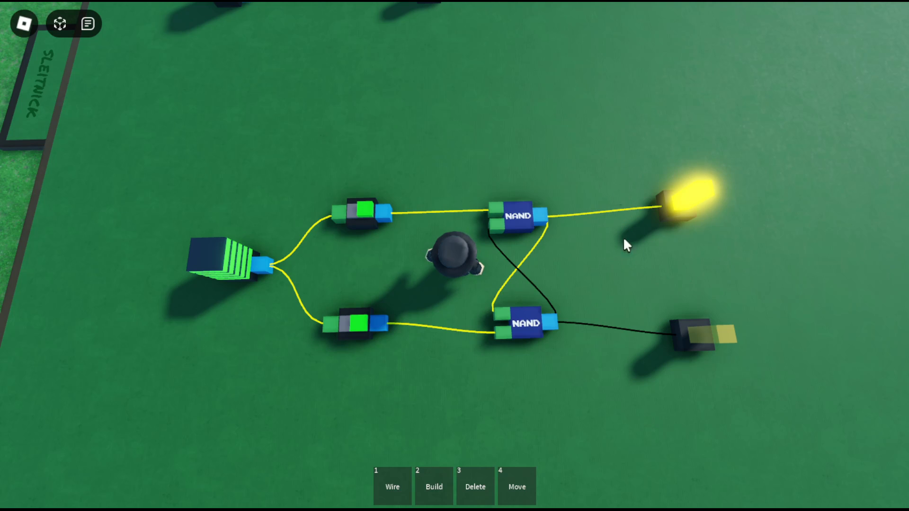
mouse_move(705, 226)
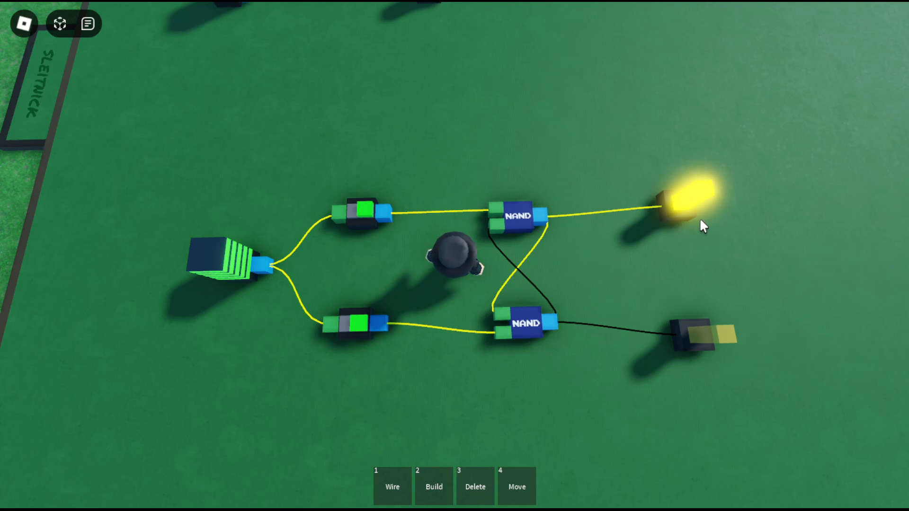
mouse_move(363, 221)
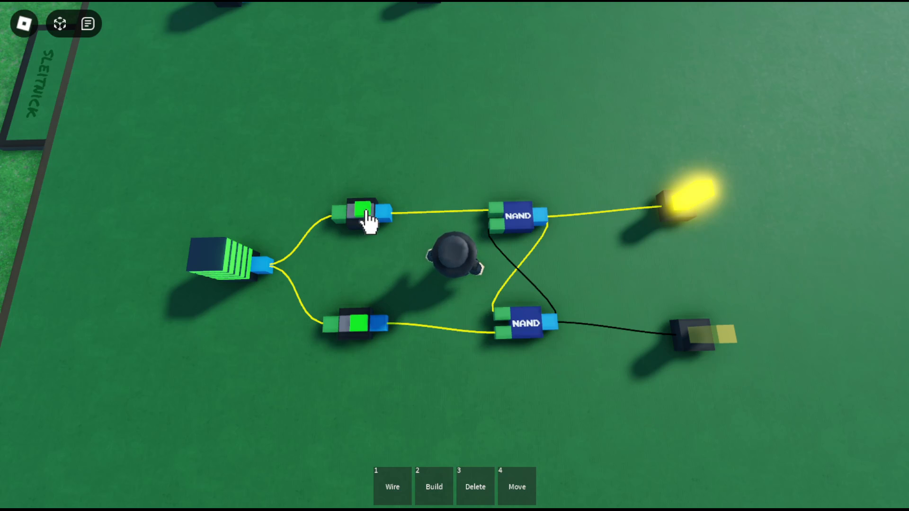
mouse_move(705, 208)
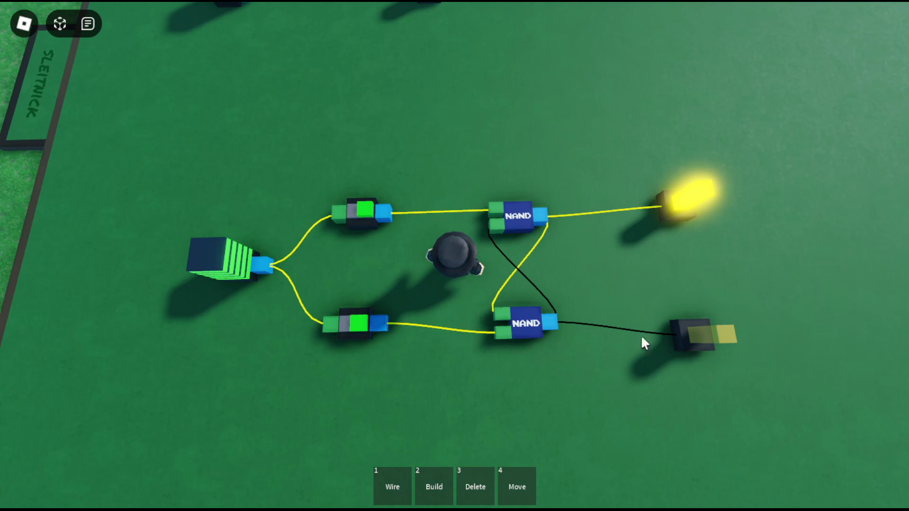
mouse_move(357, 339)
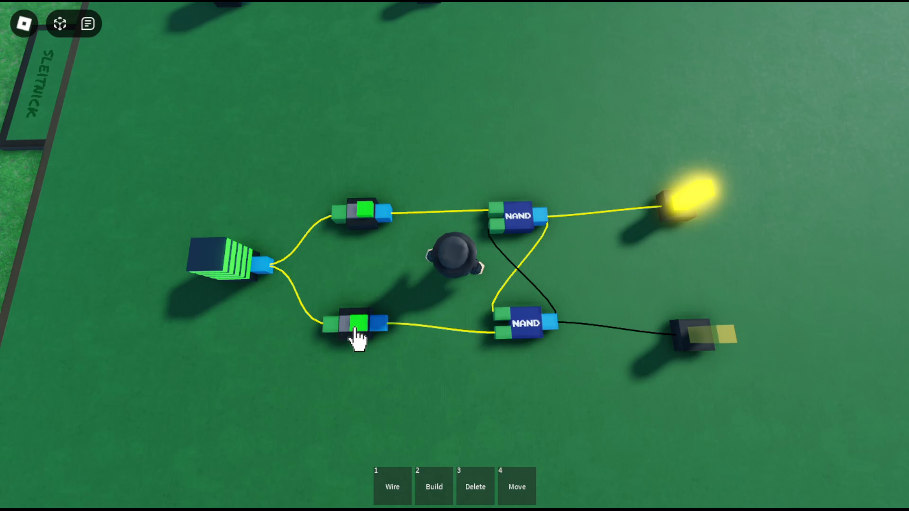
Toggle the lower and upper latch switches so the lit lamp swaps back and forth
left_click(357, 325)
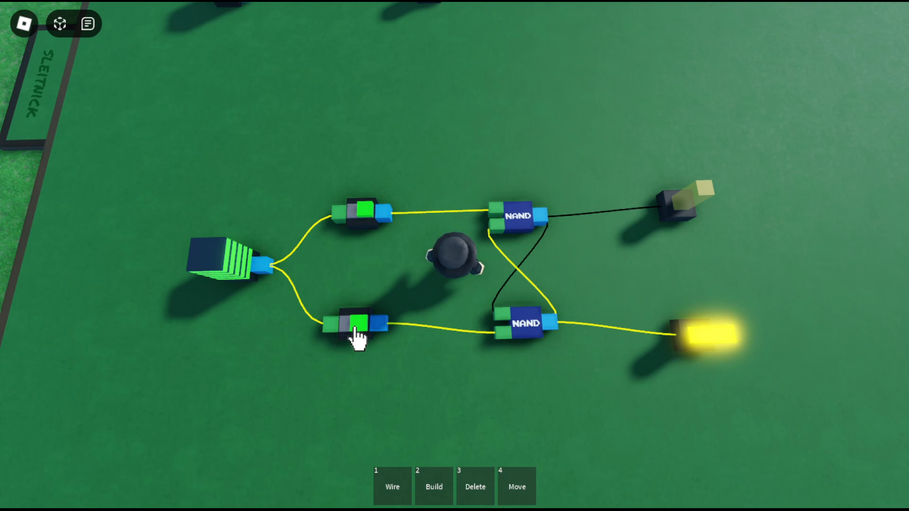
left_click(355, 326)
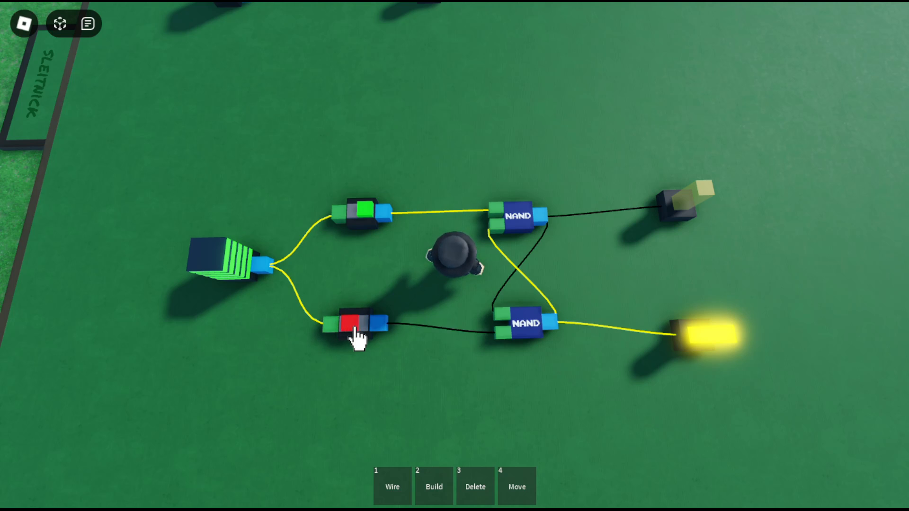
left_click(353, 327)
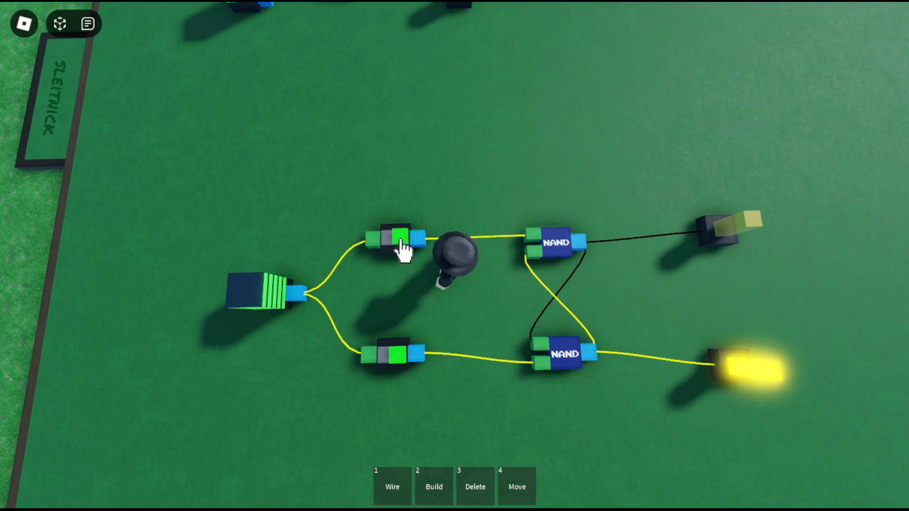
left_click(399, 242)
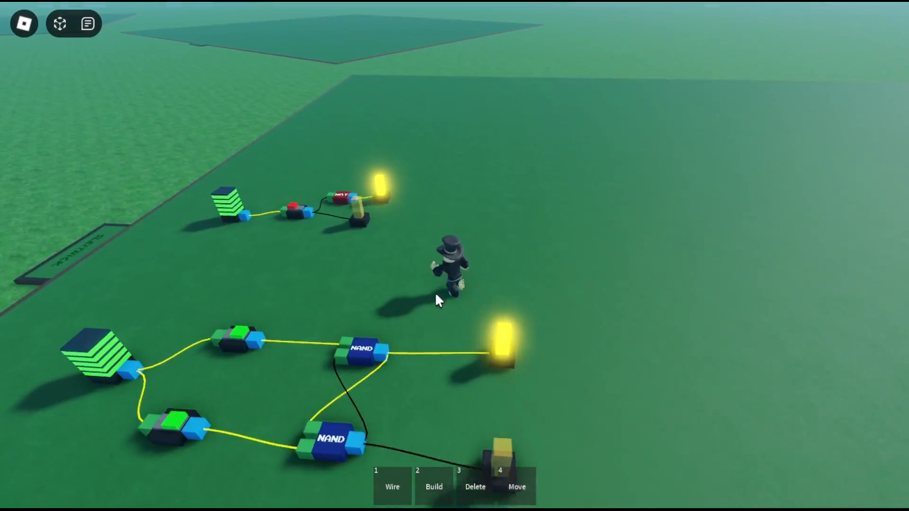
Place six switches in two groups and a battery wired to every switch input
left_click(434, 487)
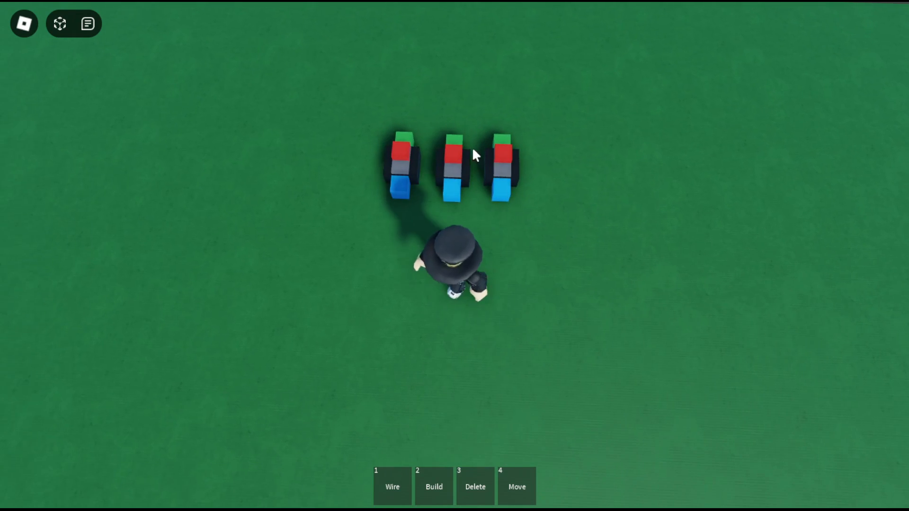
left_click(434, 487)
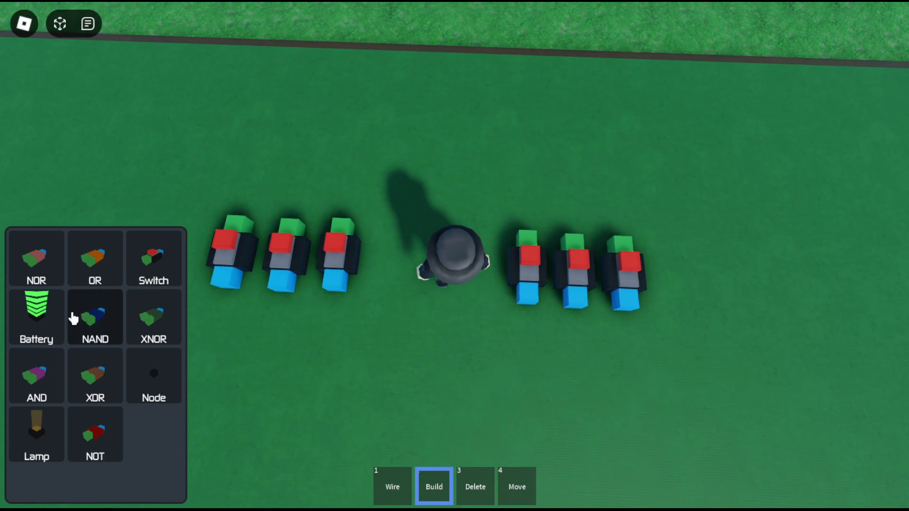
left_click(392, 487)
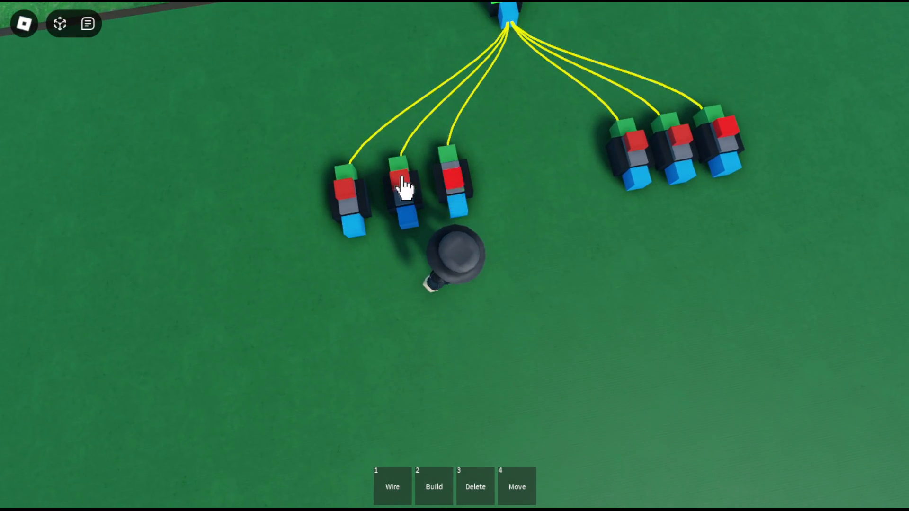
mouse_move(505, 235)
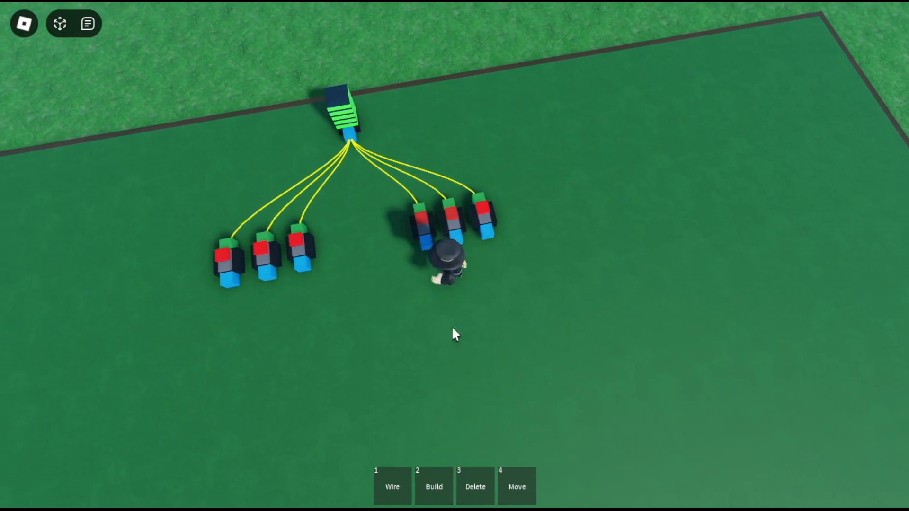
Place four lamps in a row, rearrange the switches, and add an XOR and an AND gate
left_click(434, 487)
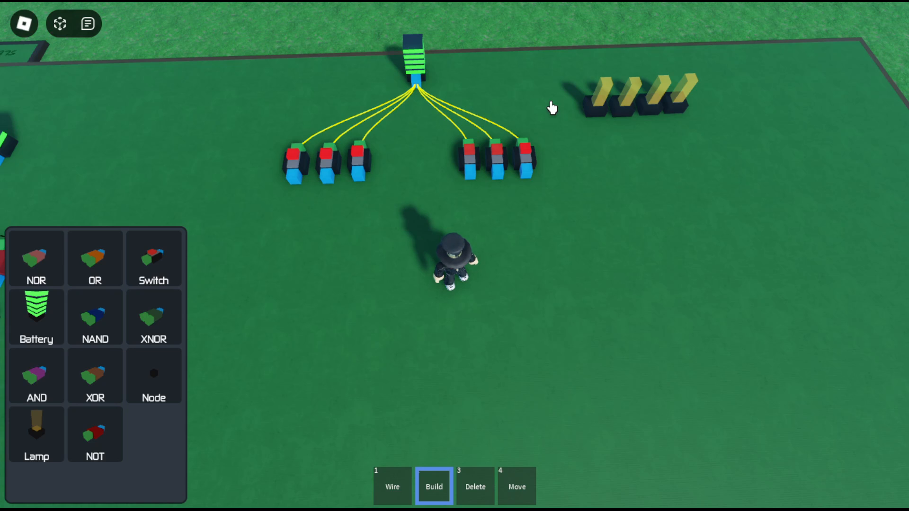
mouse_move(553, 217)
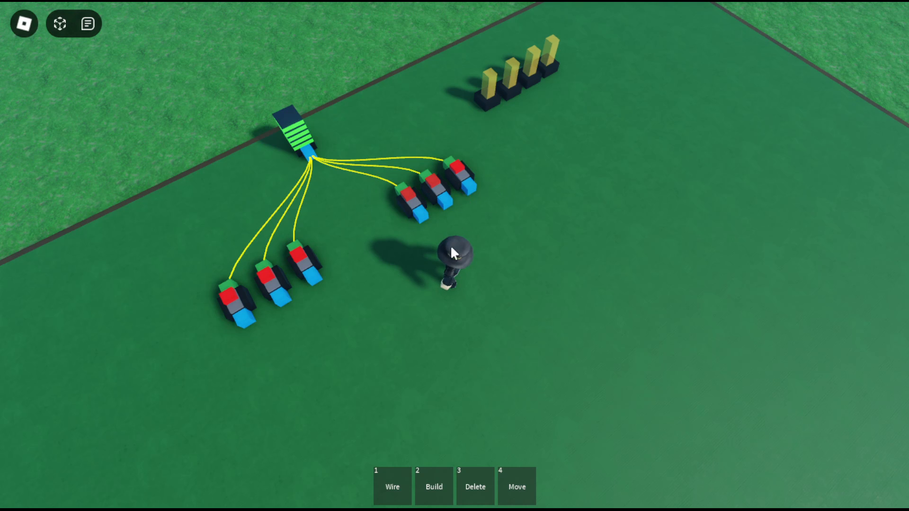
left_click(433, 487)
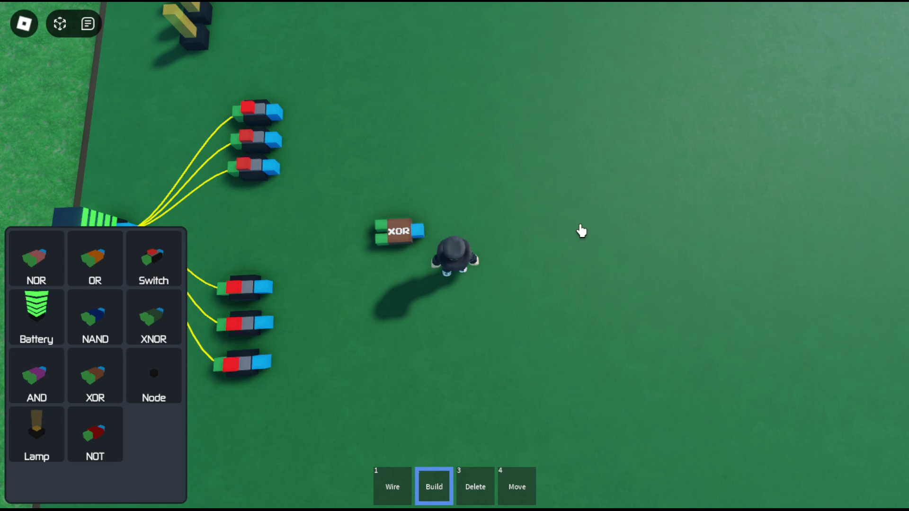
mouse_move(490, 240)
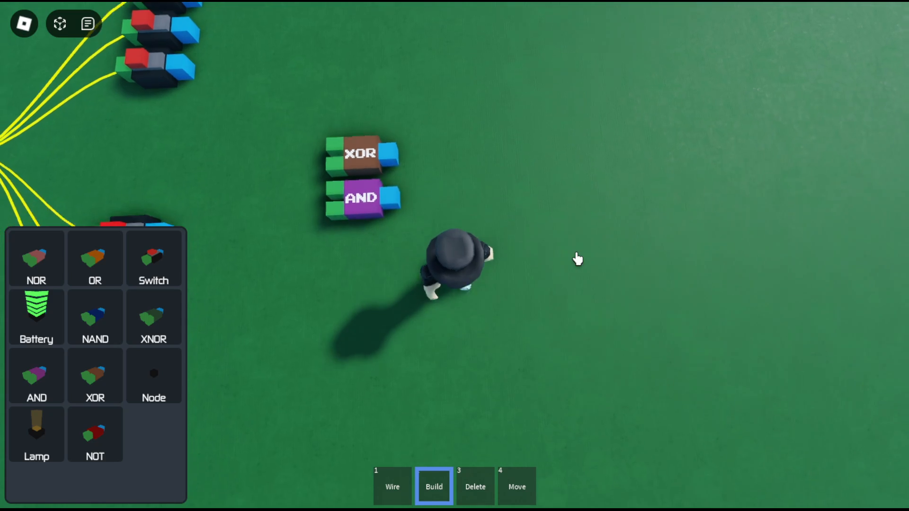
left_click(475, 487)
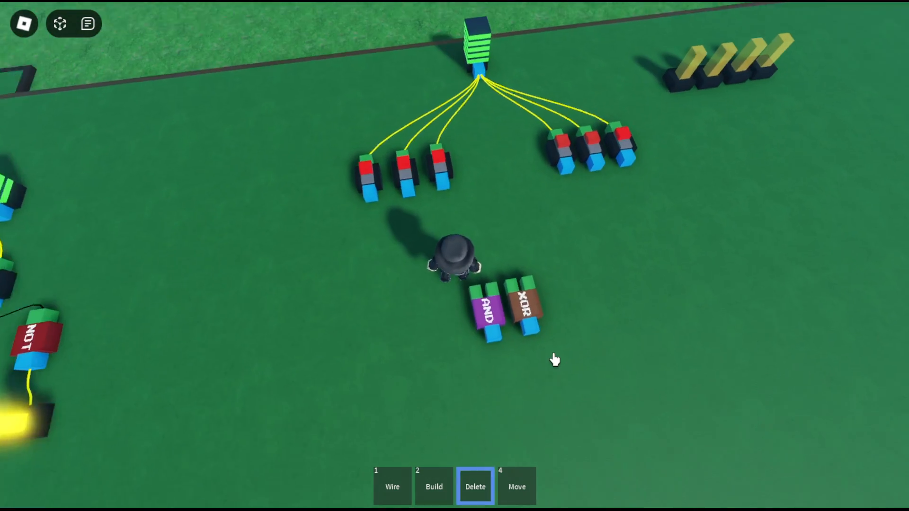
left_click(517, 487)
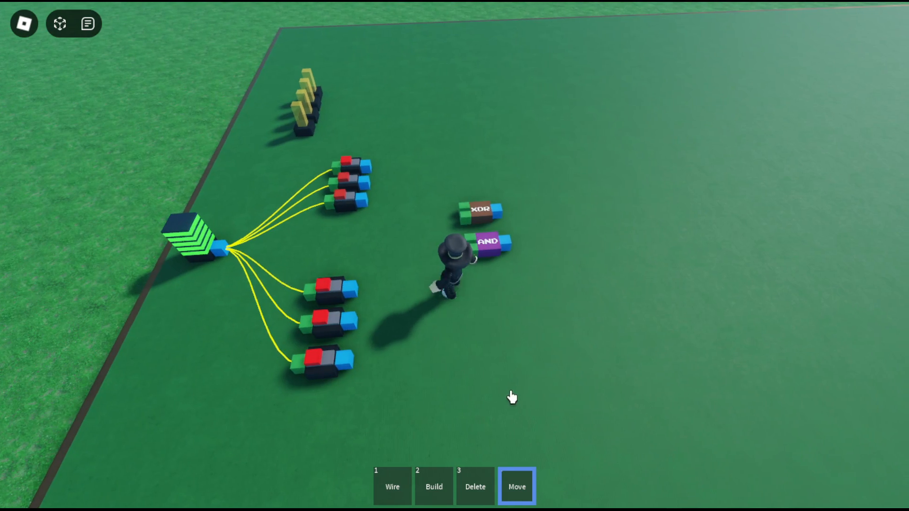
left_click(433, 486)
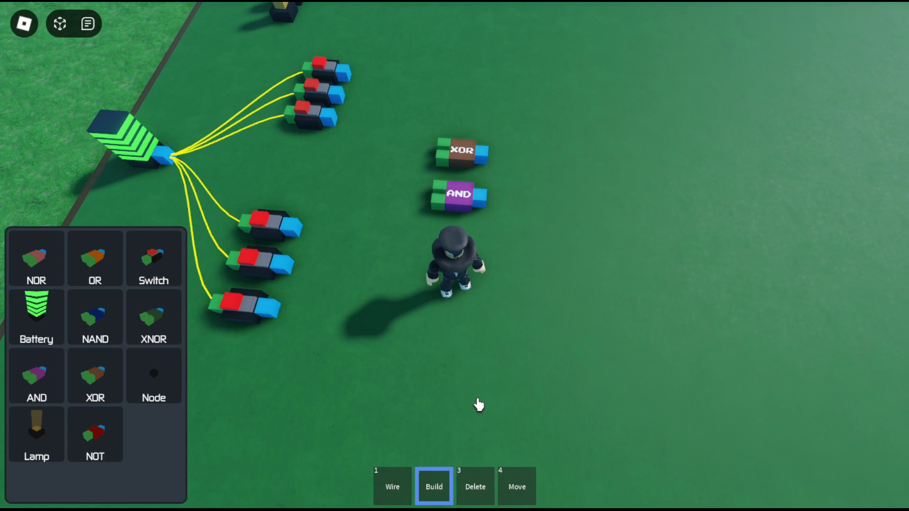
Wire one switch from each group into both the XOR and AND gates as a half adder
left_click(393, 487)
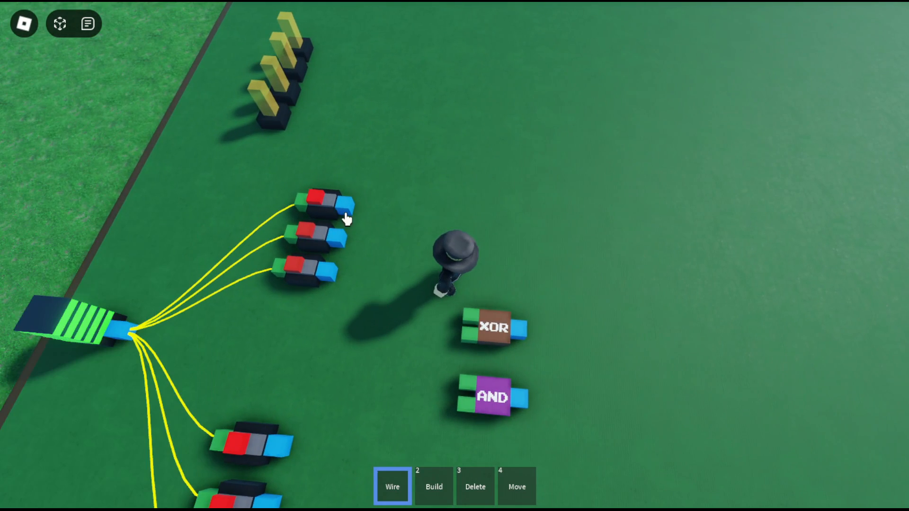
left_click(345, 205)
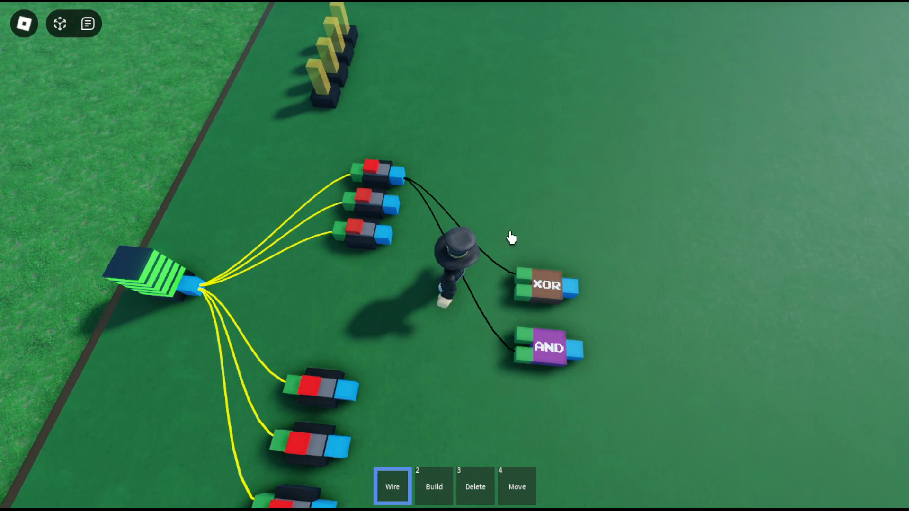
mouse_move(406, 232)
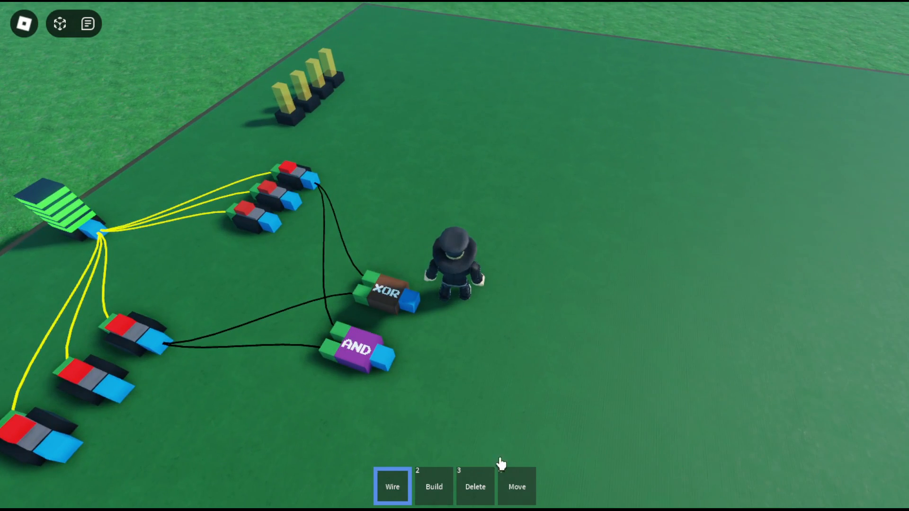
left_click(434, 487)
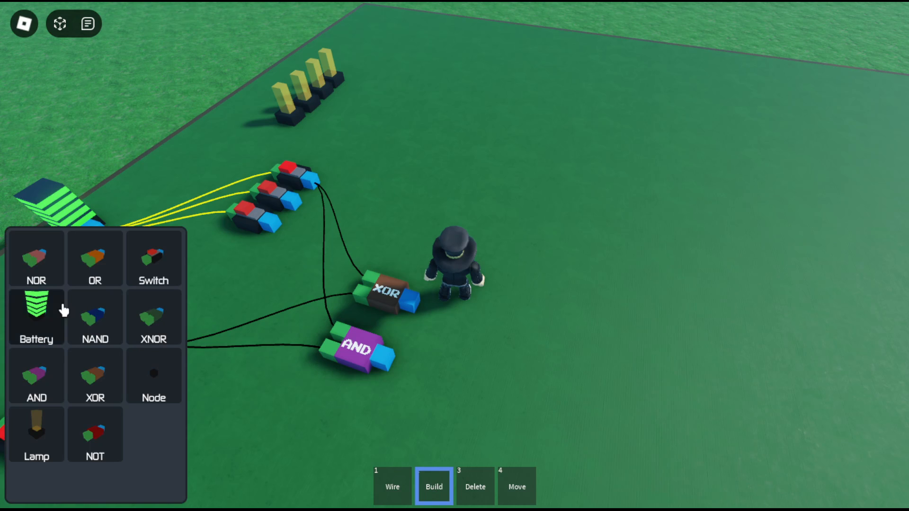
mouse_move(400, 134)
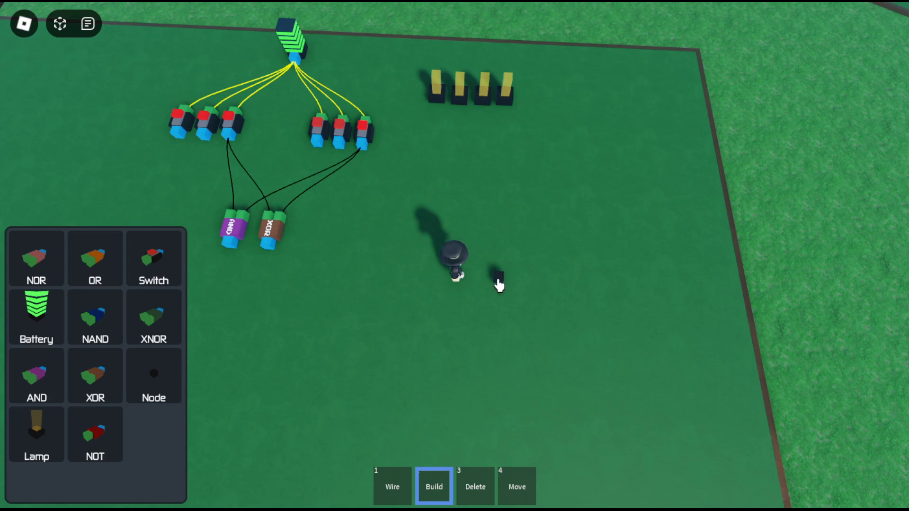
Route the XOR sum output through a node to a lamp and toggle an input bit to see it light
left_click(392, 487)
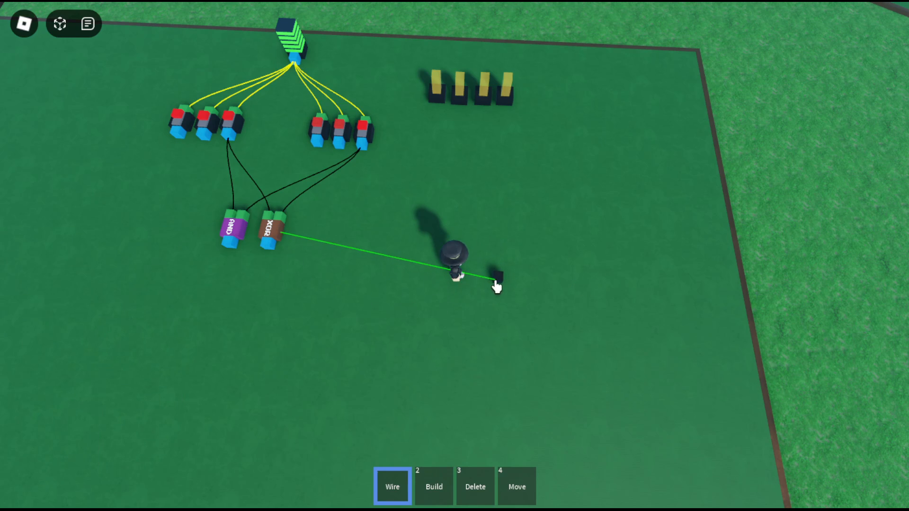
left_click(498, 275)
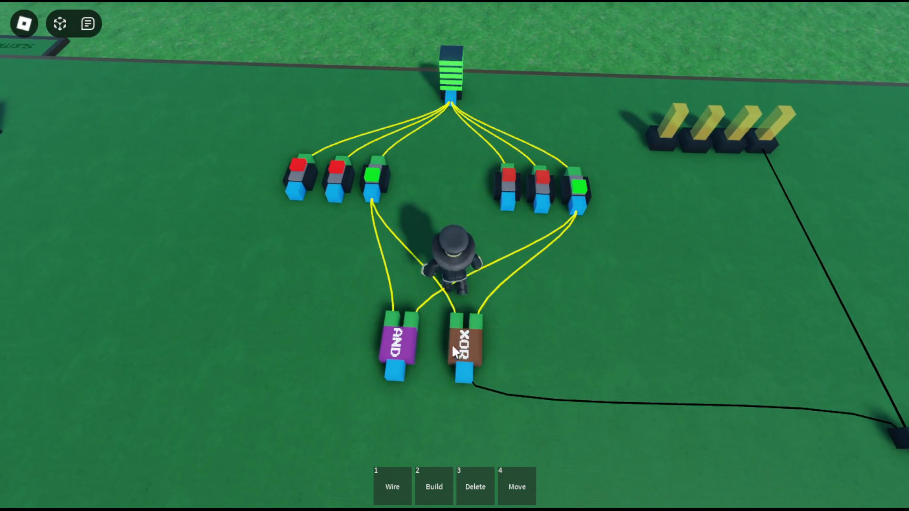
left_click(392, 487)
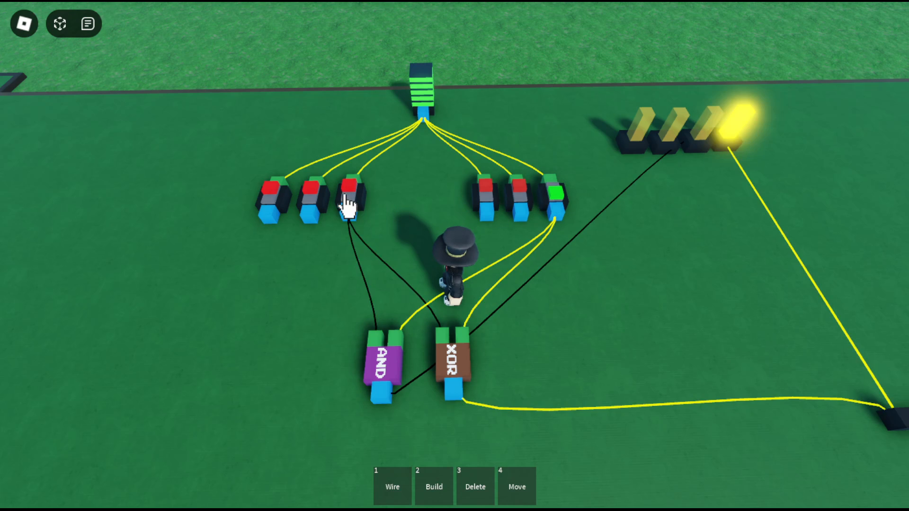
left_click(553, 195)
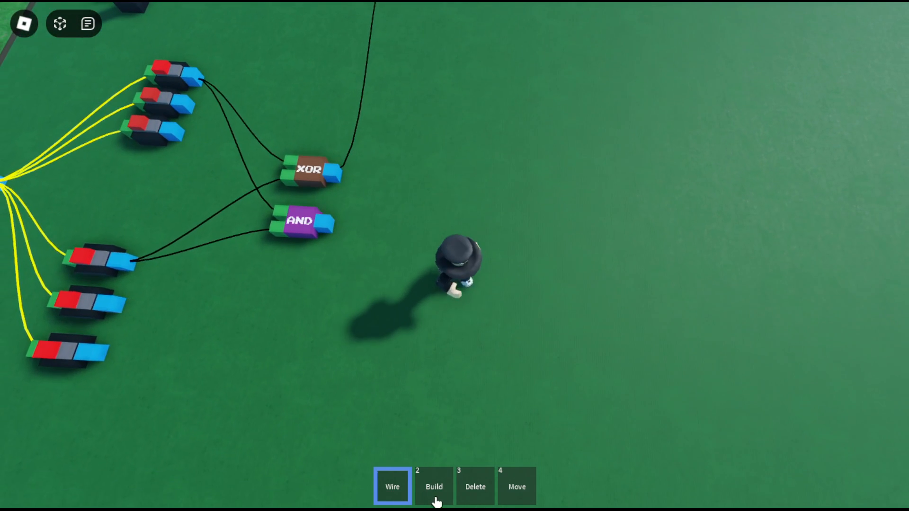
Place two XORs, two ANDs and an OR for the second stage, wiring both ANDs into the OR
left_click(434, 486)
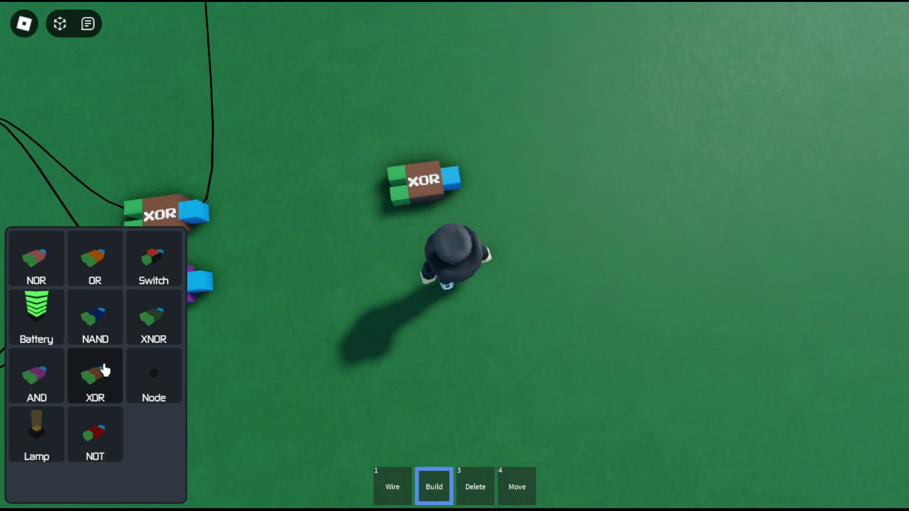
mouse_move(154, 371)
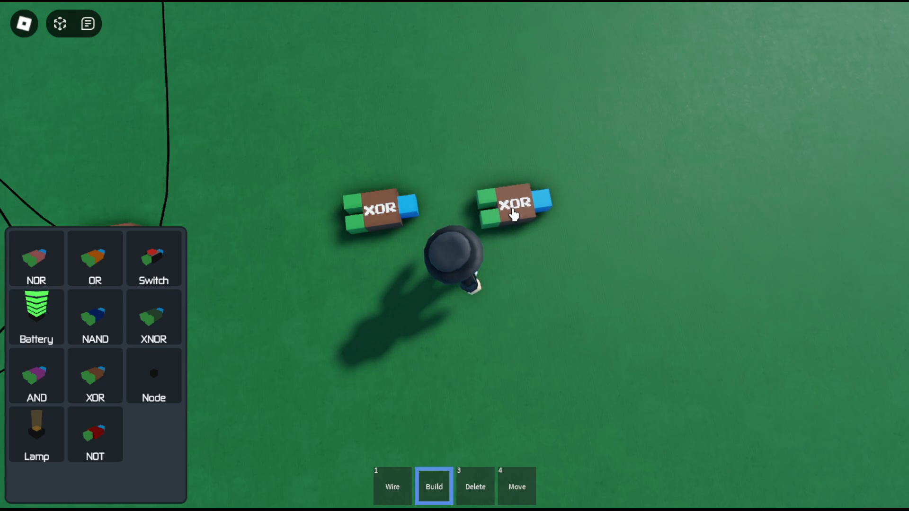
mouse_move(471, 225)
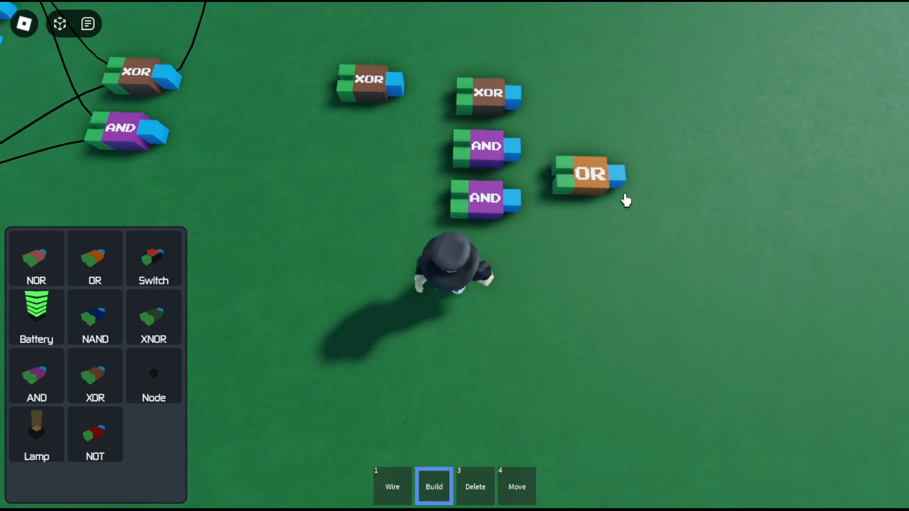
left_click(392, 487)
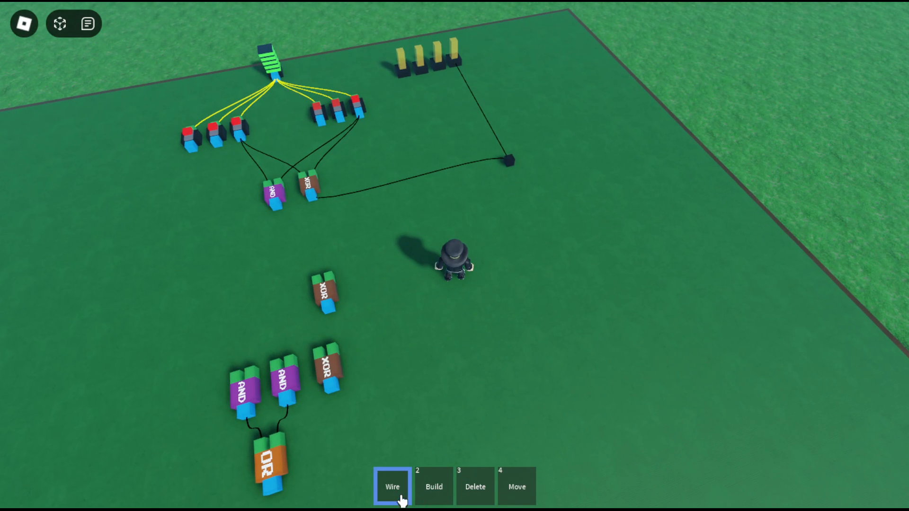
left_click(434, 487)
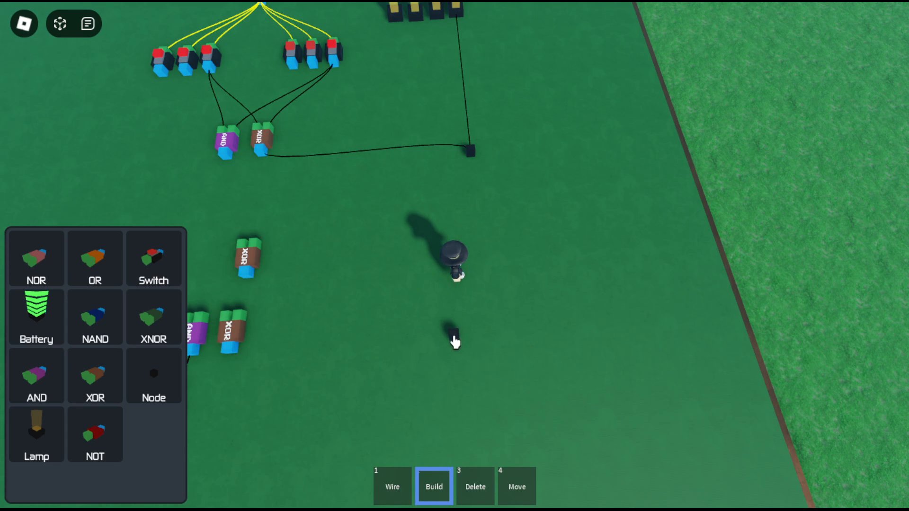
Wire switches and first-stage carry through the XOR/AND/OR gates and a node to the second lamp, which lights
left_click(392, 487)
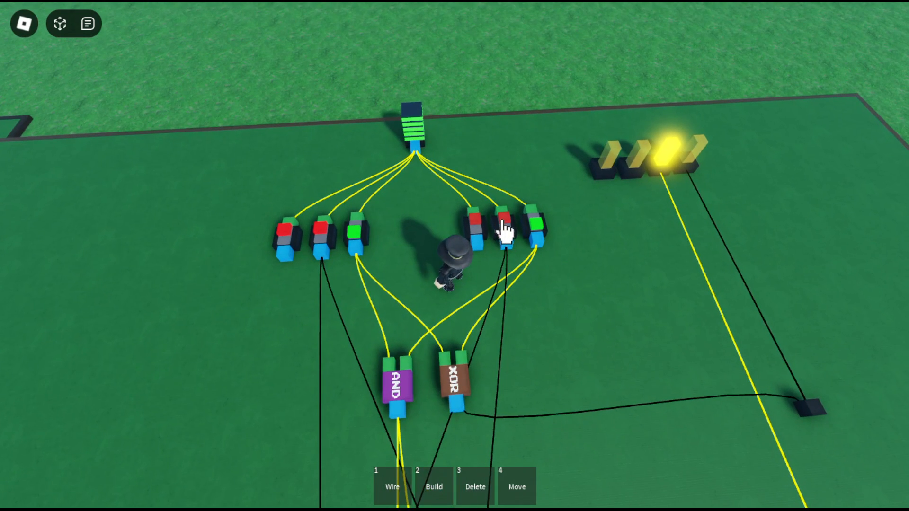
mouse_move(538, 237)
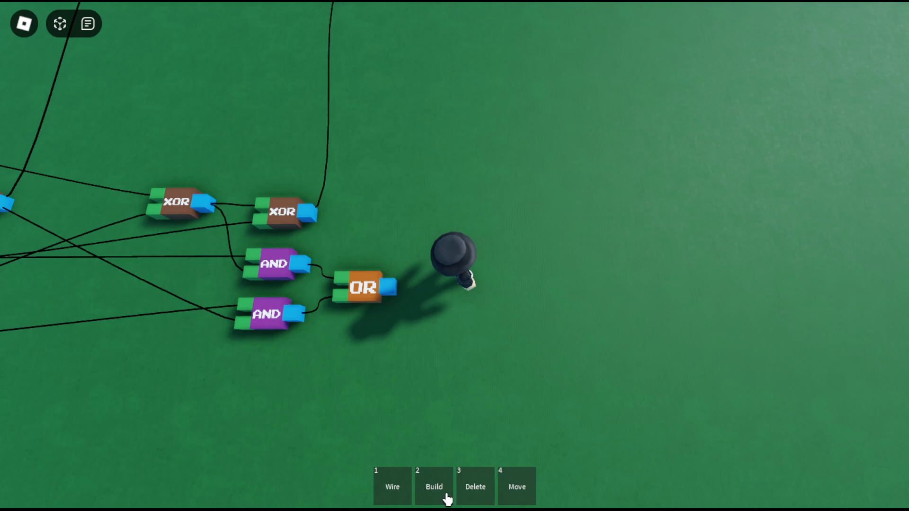
Place the third stage's XOR, AND and OR gates beside the second stage and wire the ANDs into the OR
left_click(434, 487)
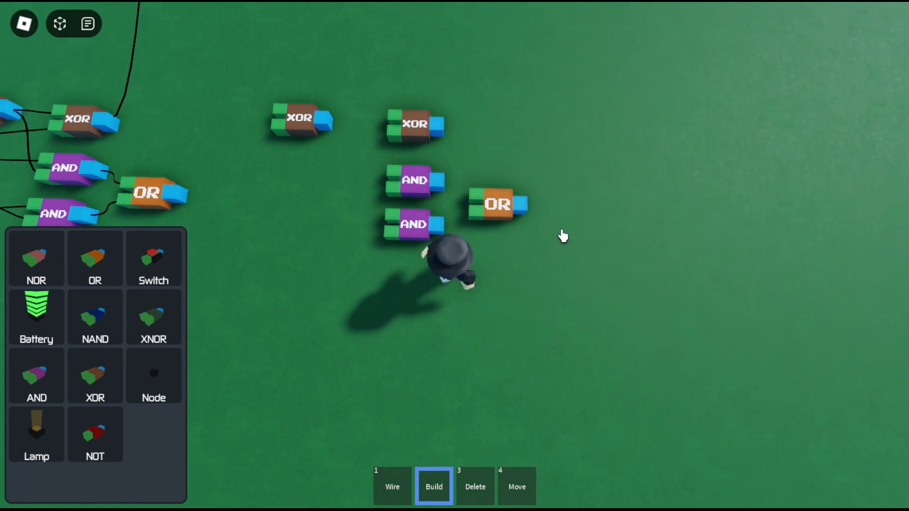
left_click(392, 487)
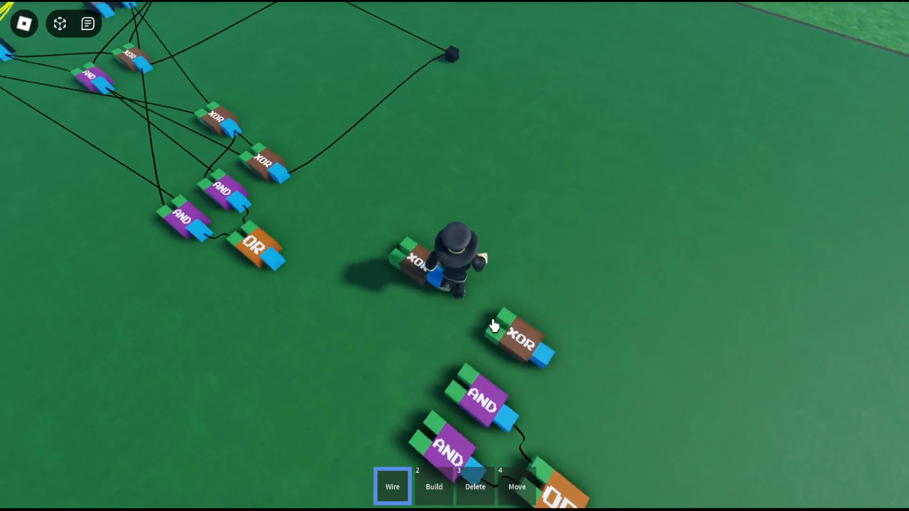
left_click(434, 487)
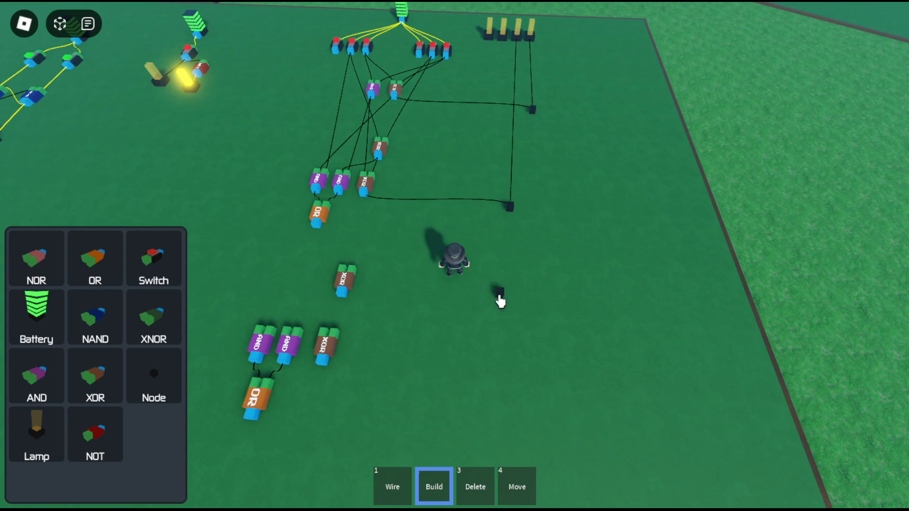
Add two routing nodes carrying the third stage's XOR and OR outputs up toward the lamps
left_click(392, 487)
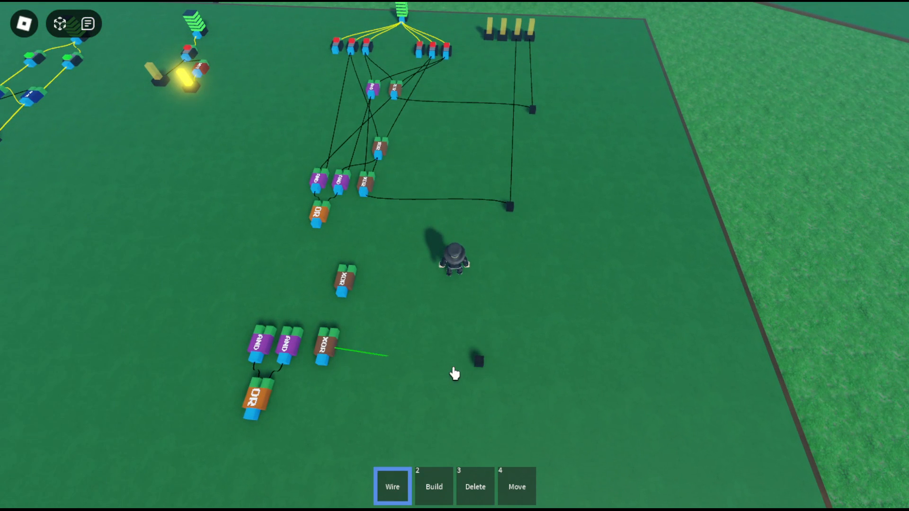
mouse_move(480, 368)
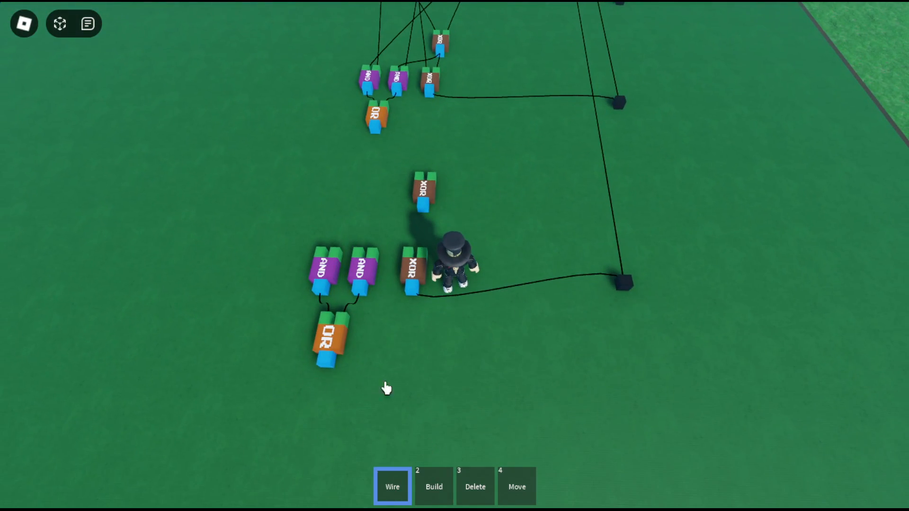
left_click(434, 487)
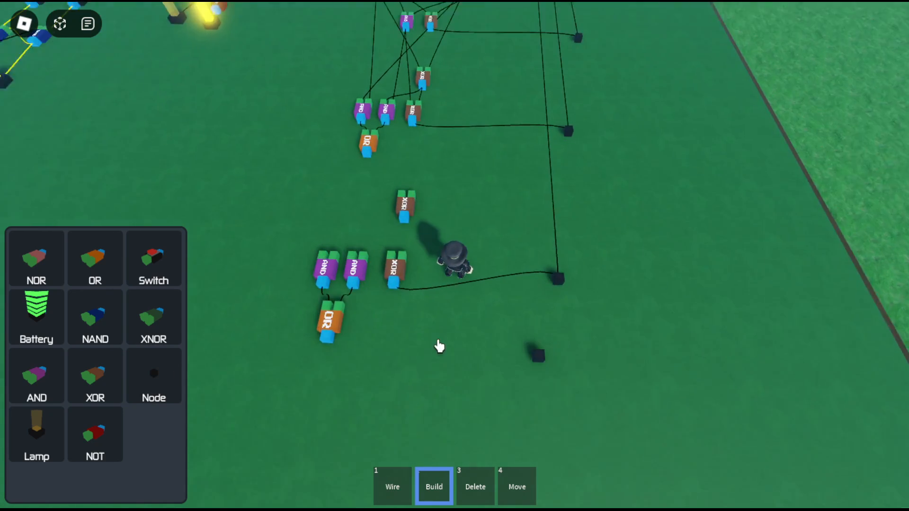
left_click(392, 487)
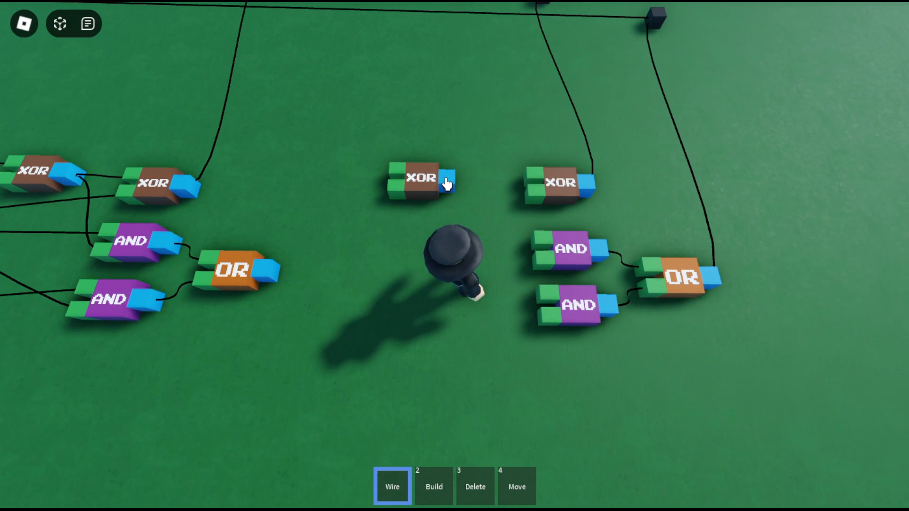
Feed the first XOR's output into the second XOR and an AND, starting the carry wire from the second-stage OR
left_click(453, 182)
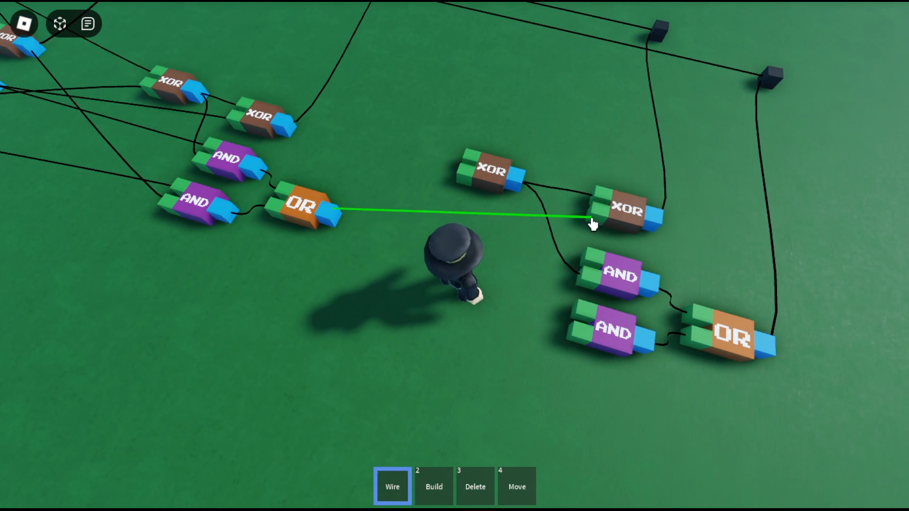
mouse_move(562, 293)
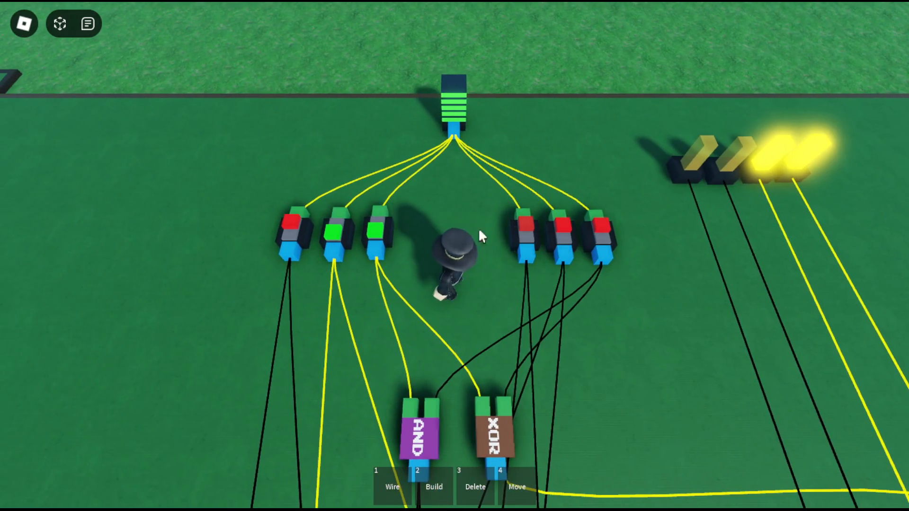
Flip an input switch so the lamps show the new binary sum of the 3-bit adder
left_click(376, 234)
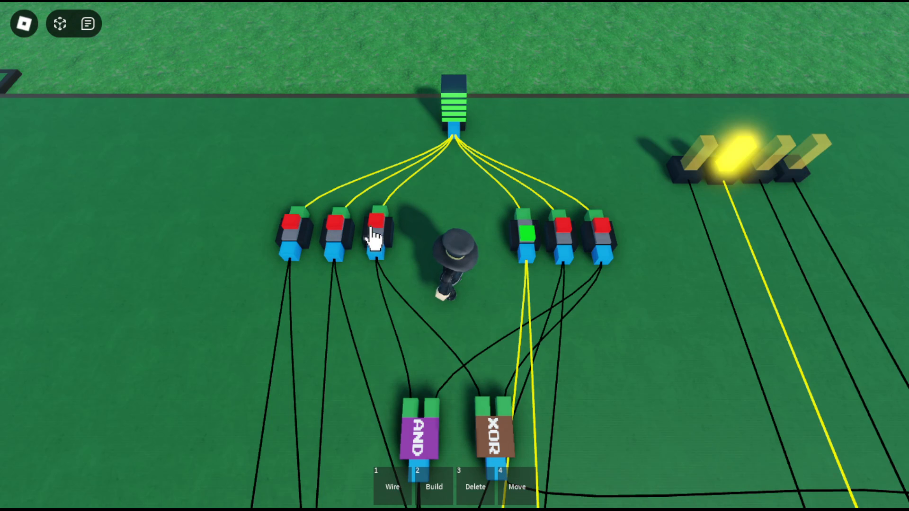